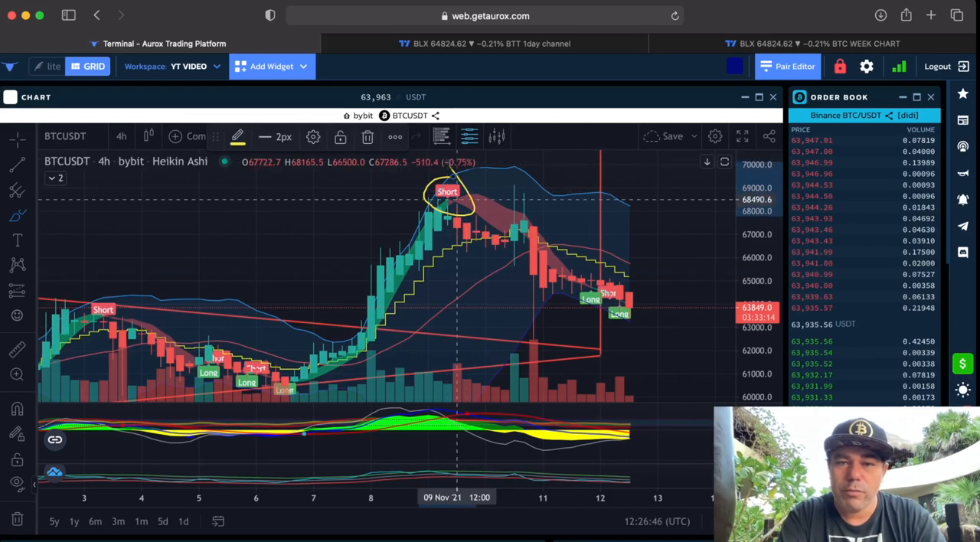
mouse_move(496, 229)
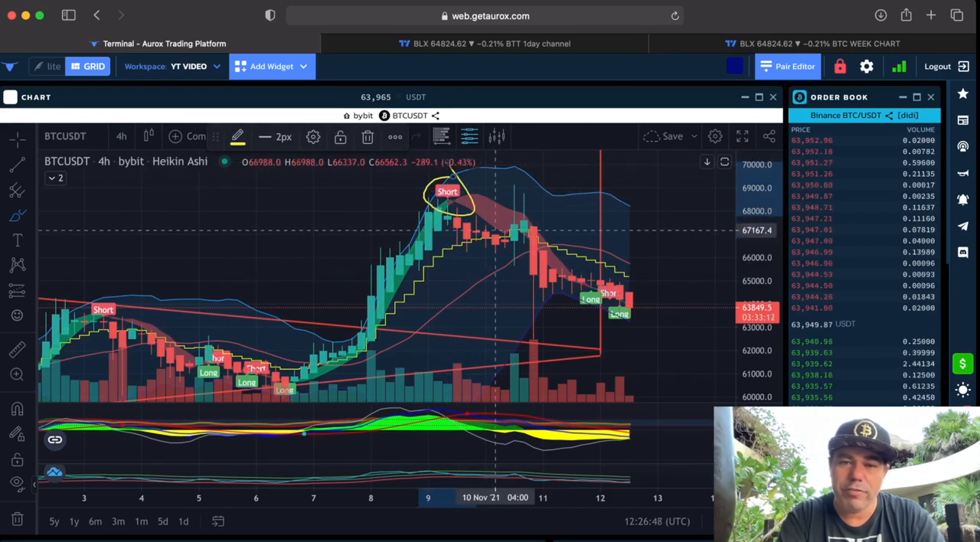
mouse_move(591, 298)
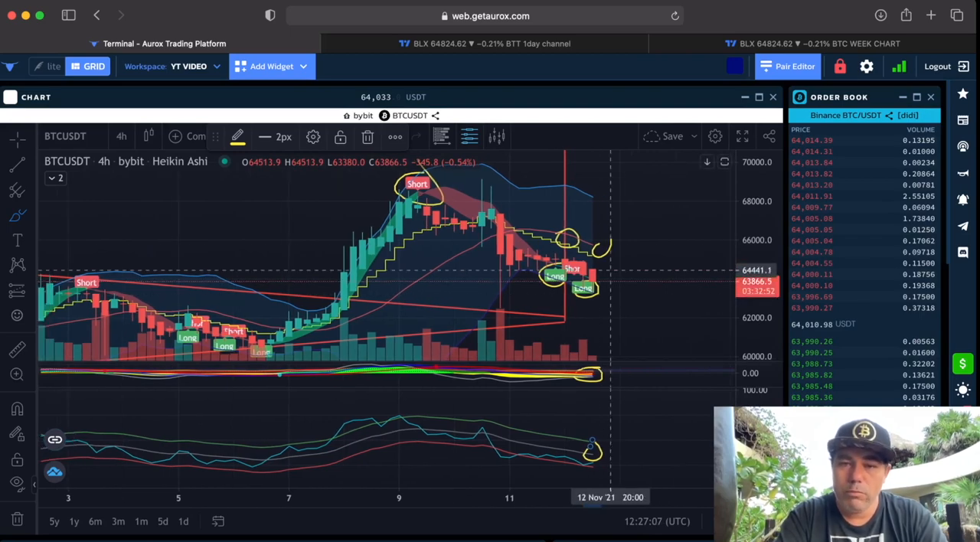
mouse_move(612, 252)
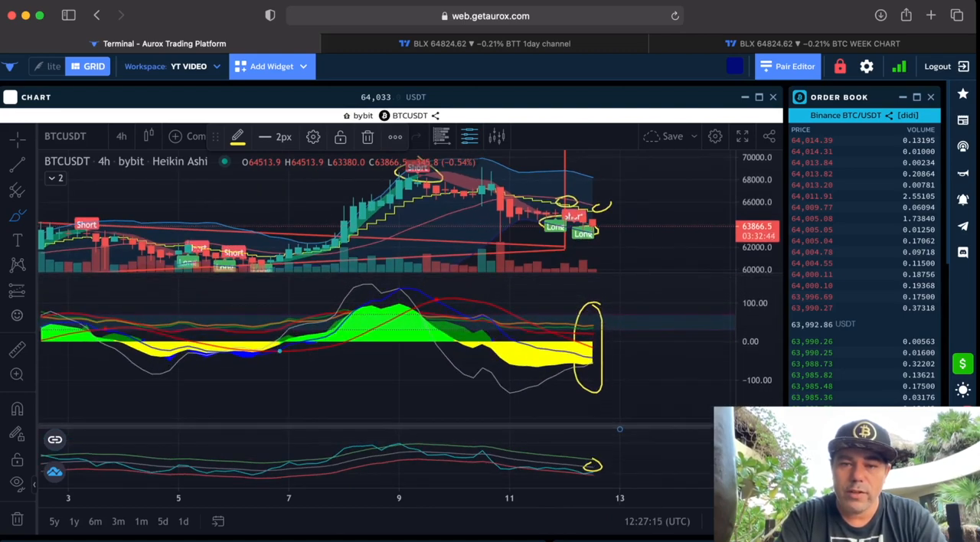
mouse_move(610, 344)
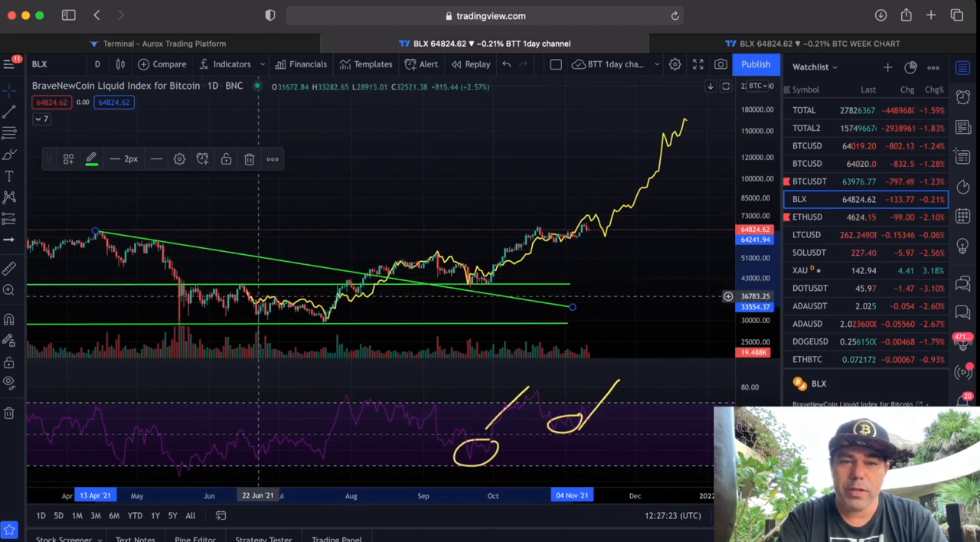
mouse_move(533, 266)
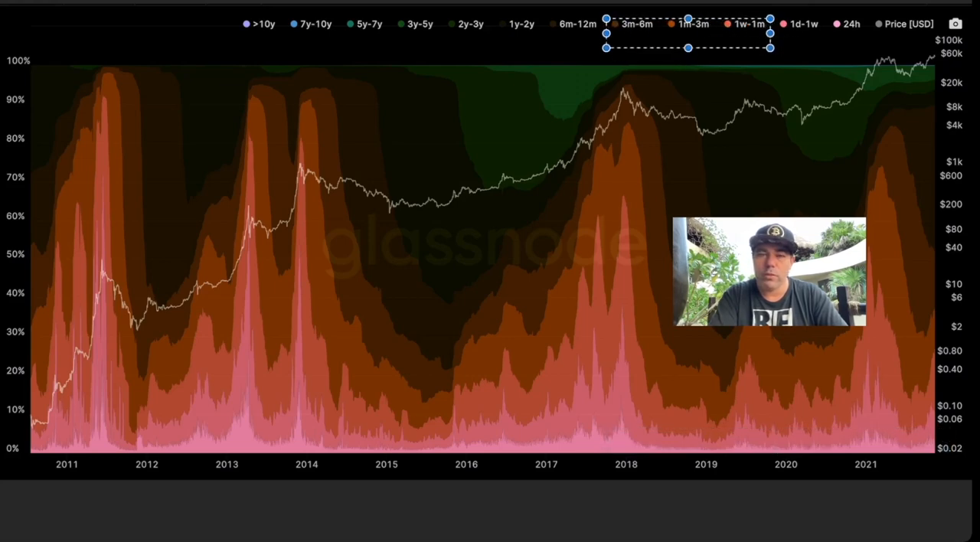
Step: Inspect the HODL Waves age-band legend and the Bitcoin price line on the supply chart
left_click_drag(687, 34, 257, 28)
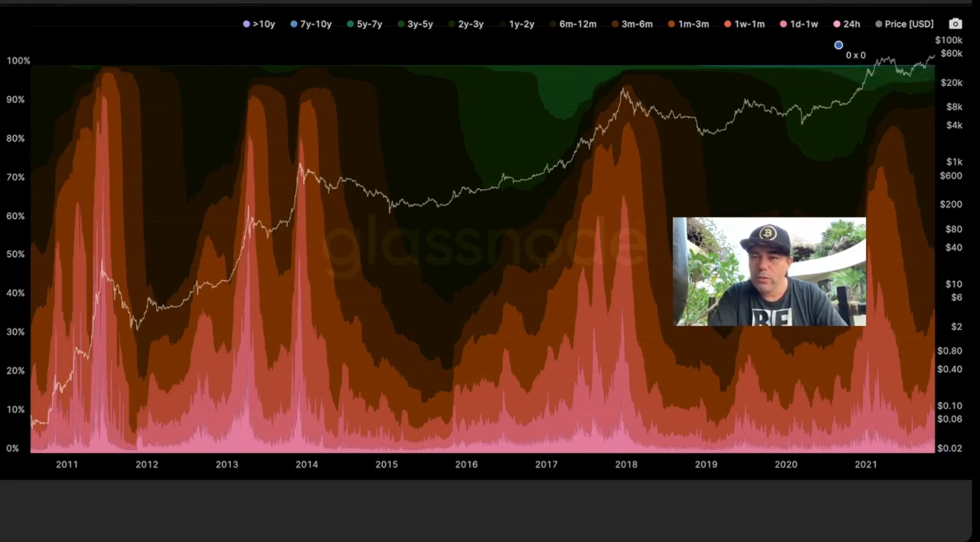
left_click_drag(839, 44, 941, 127)
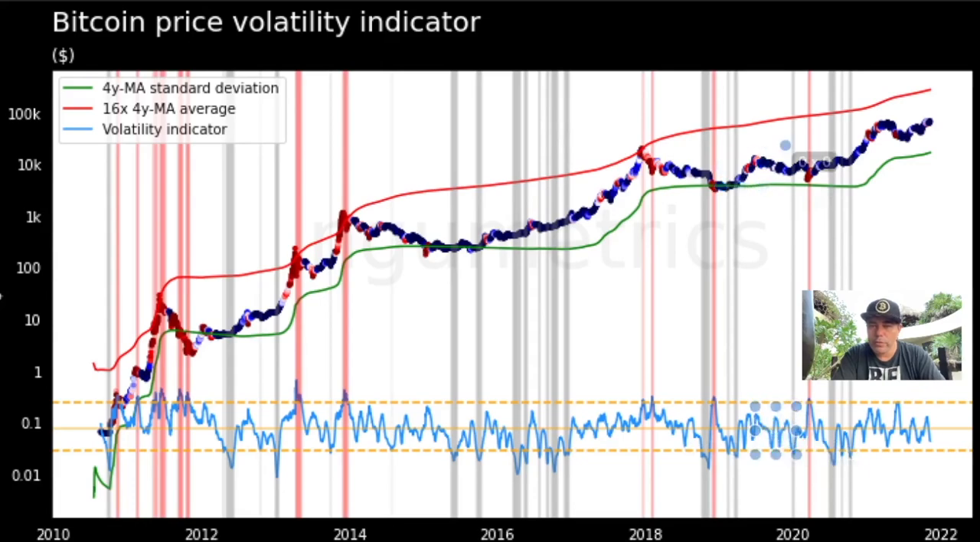
Step: Review the volatility indicator line against the red and grey 4-year moving-average bands
left_click_drag(314, 165, 833, 218)
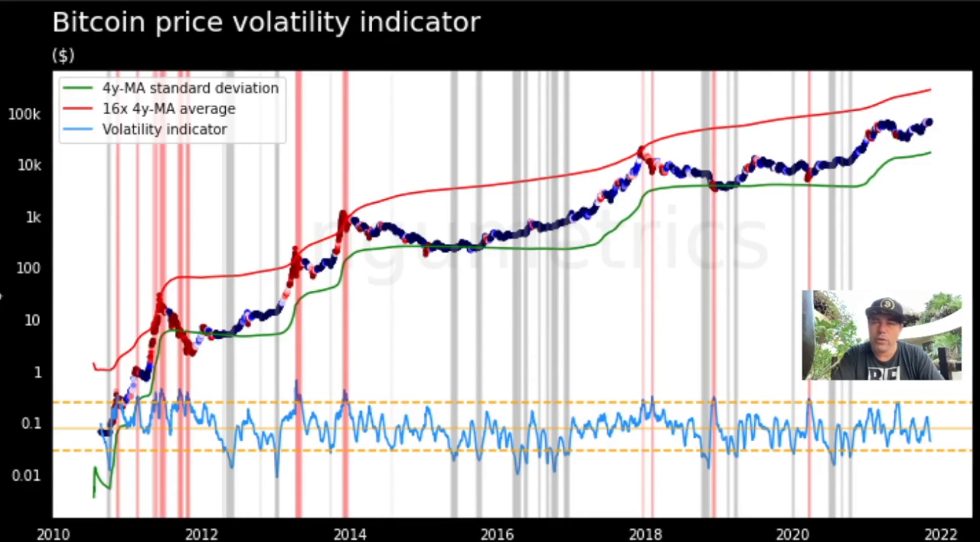
mouse_move(830, 462)
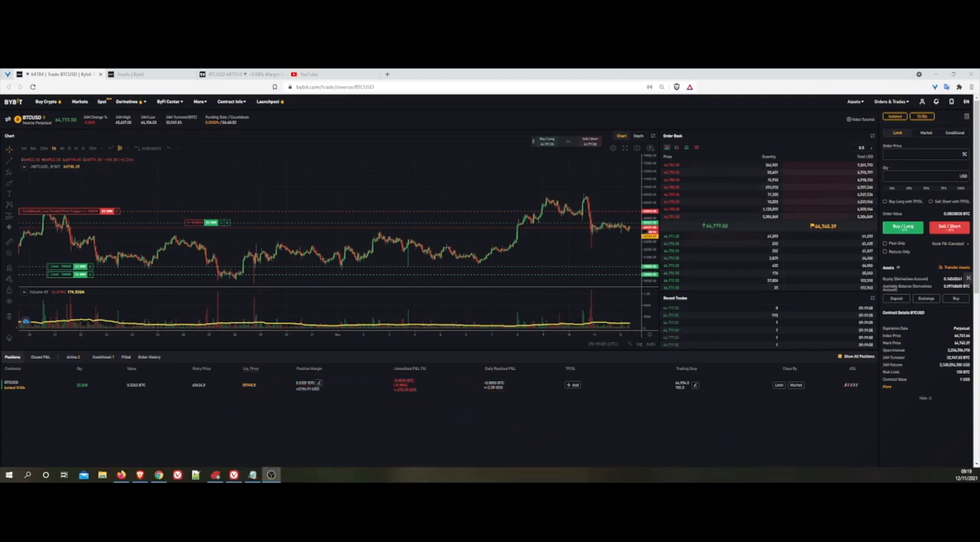
mouse_move(591, 242)
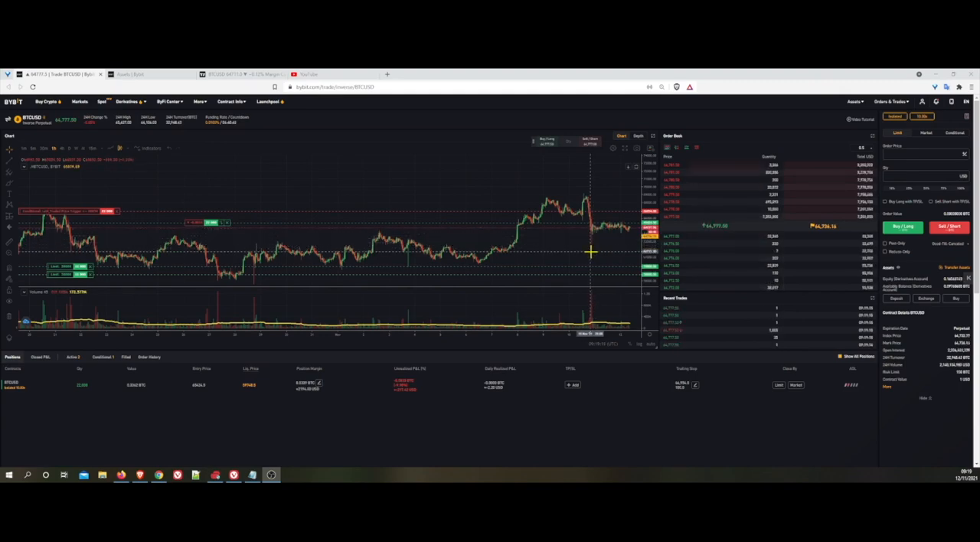
mouse_move(609, 207)
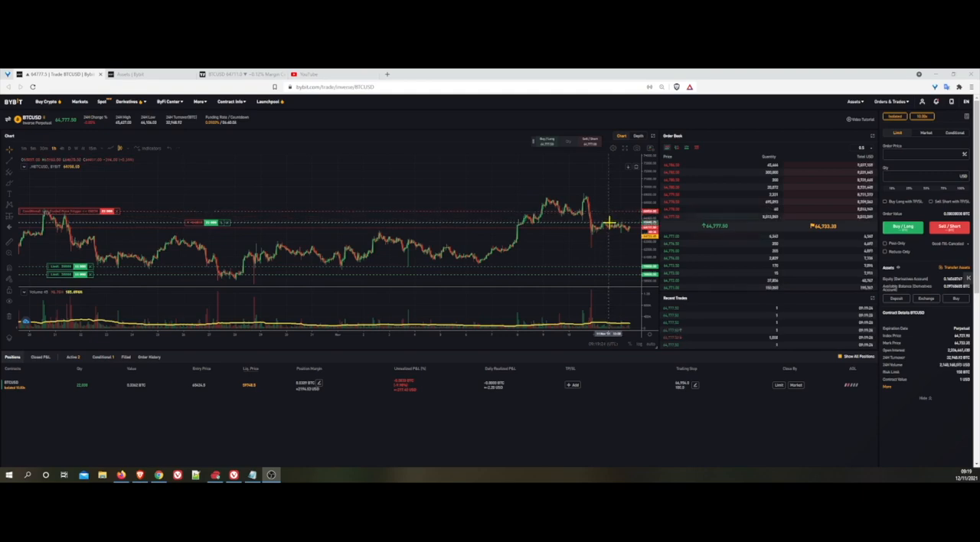
mouse_move(573, 249)
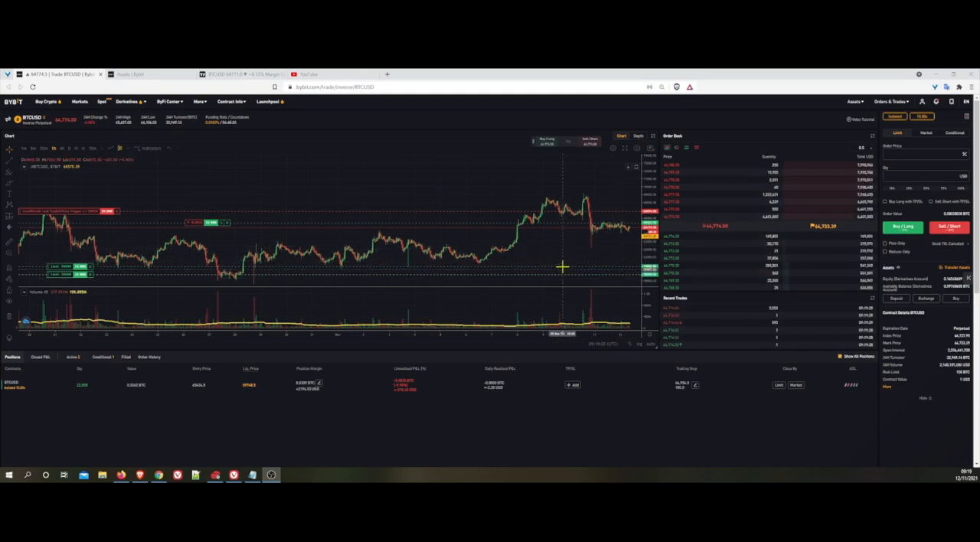
mouse_move(601, 239)
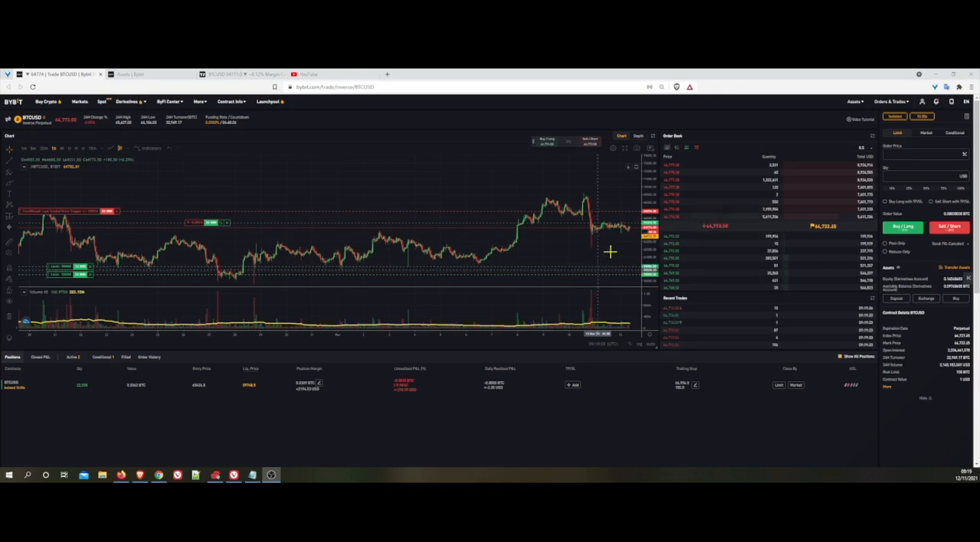
mouse_move(594, 248)
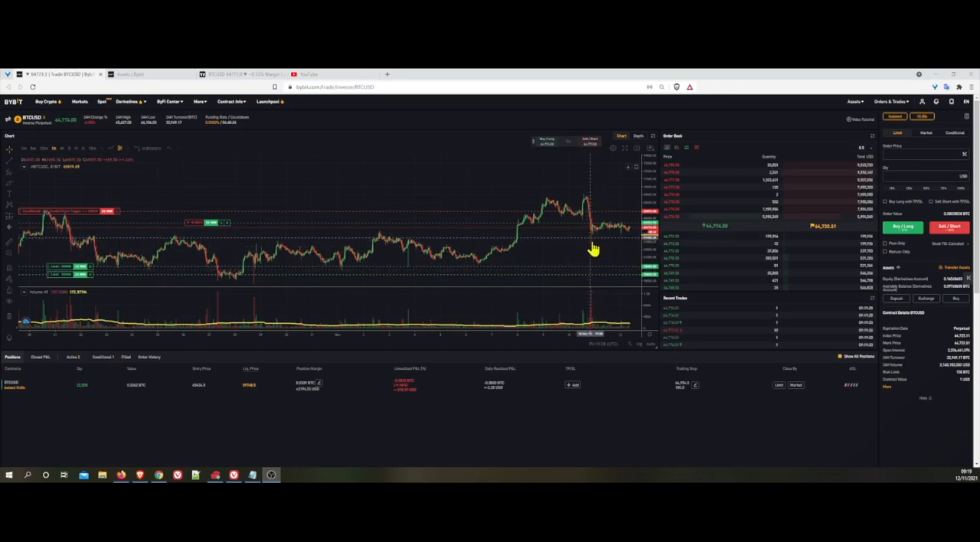
mouse_move(591, 250)
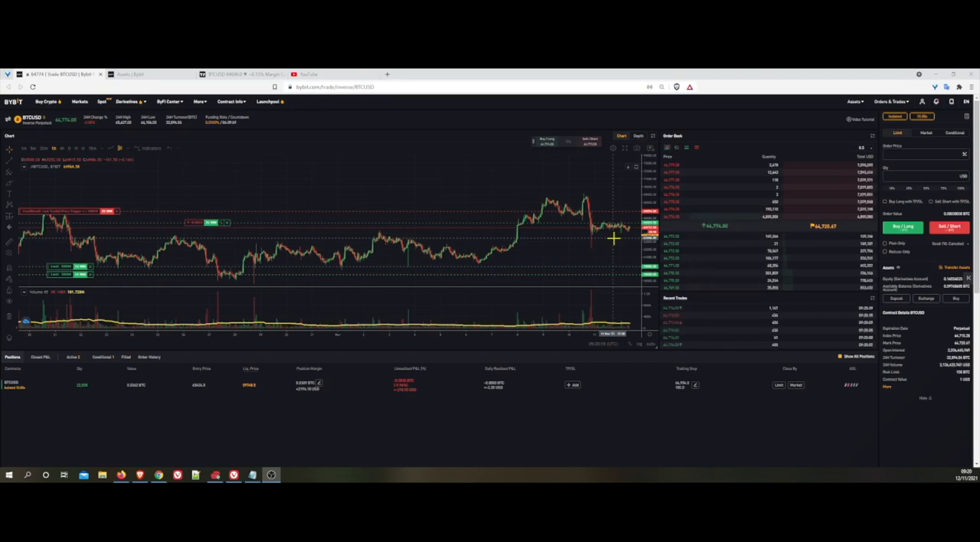
mouse_move(573, 258)
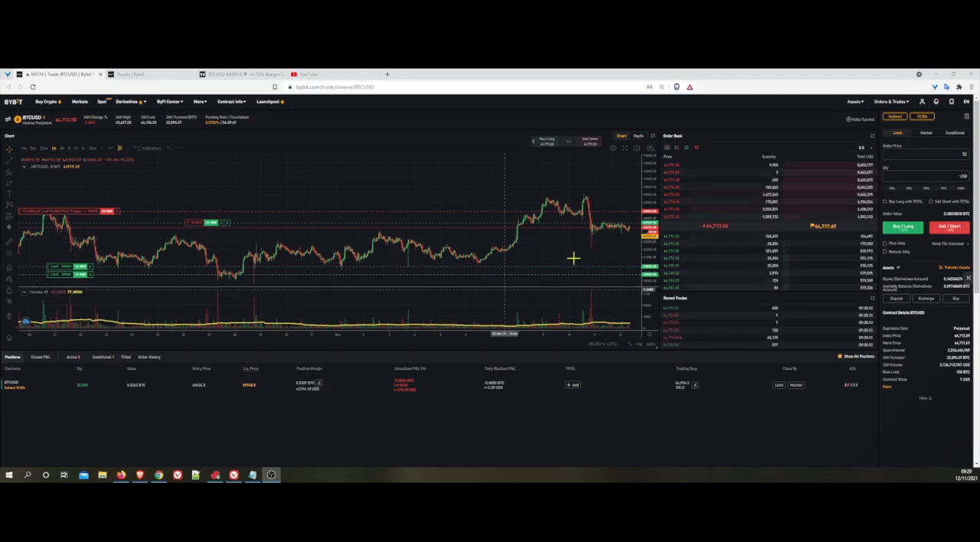
mouse_move(605, 284)
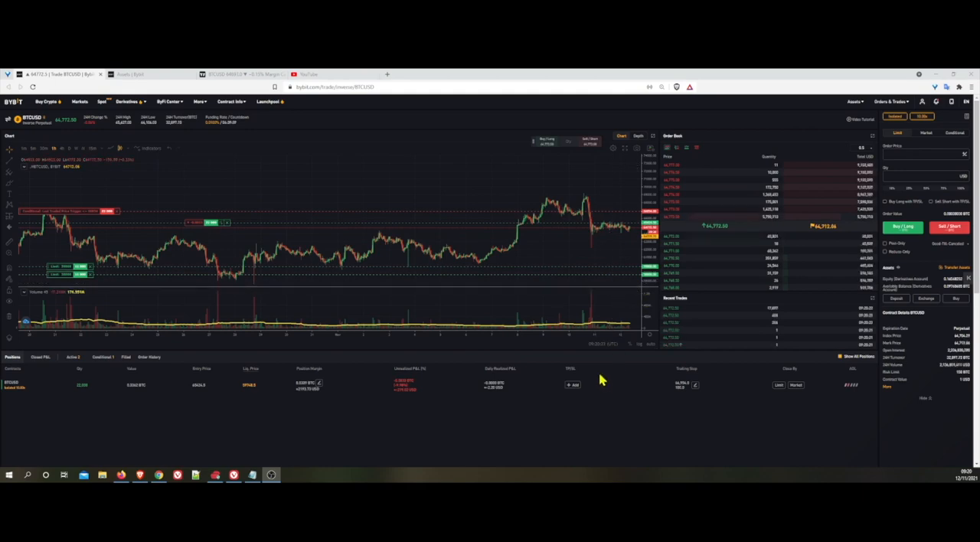
mouse_move(600, 245)
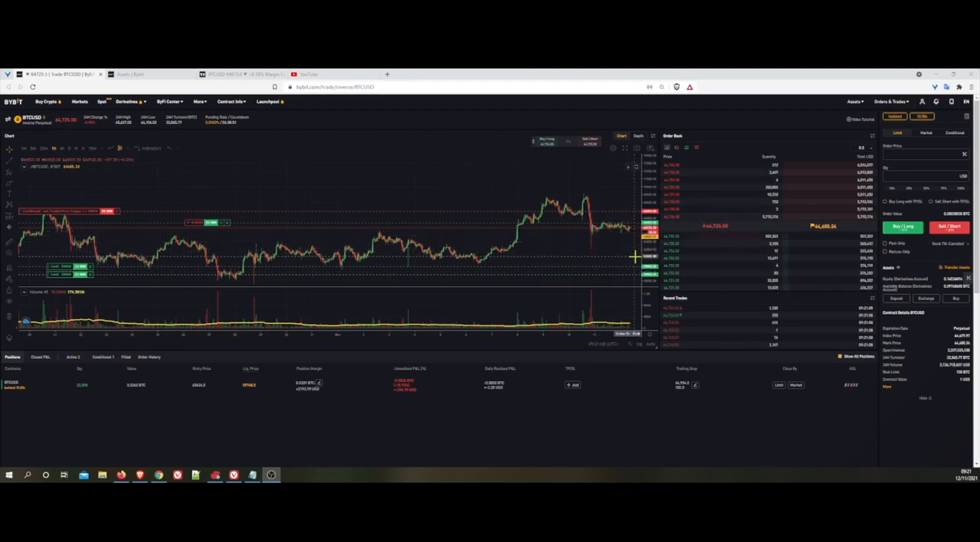
mouse_move(567, 266)
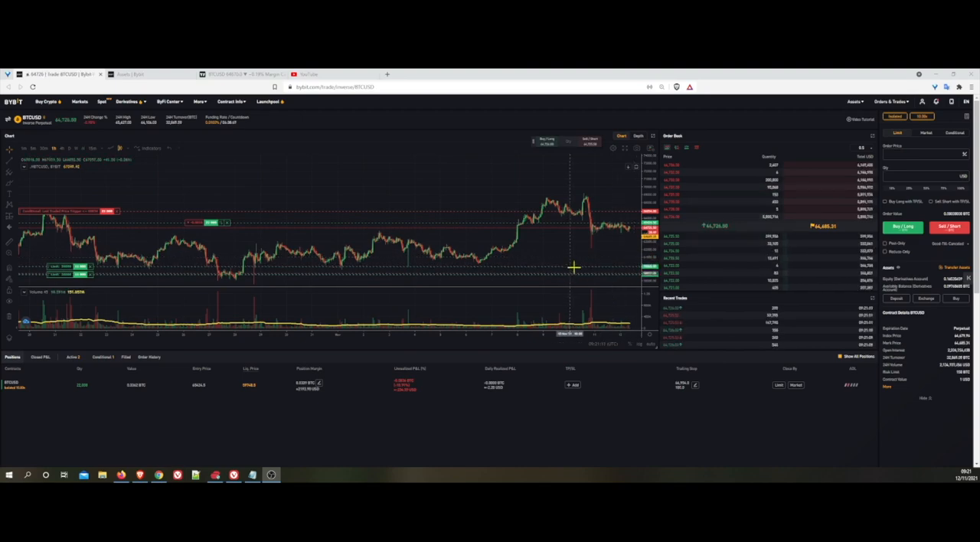
mouse_move(634, 257)
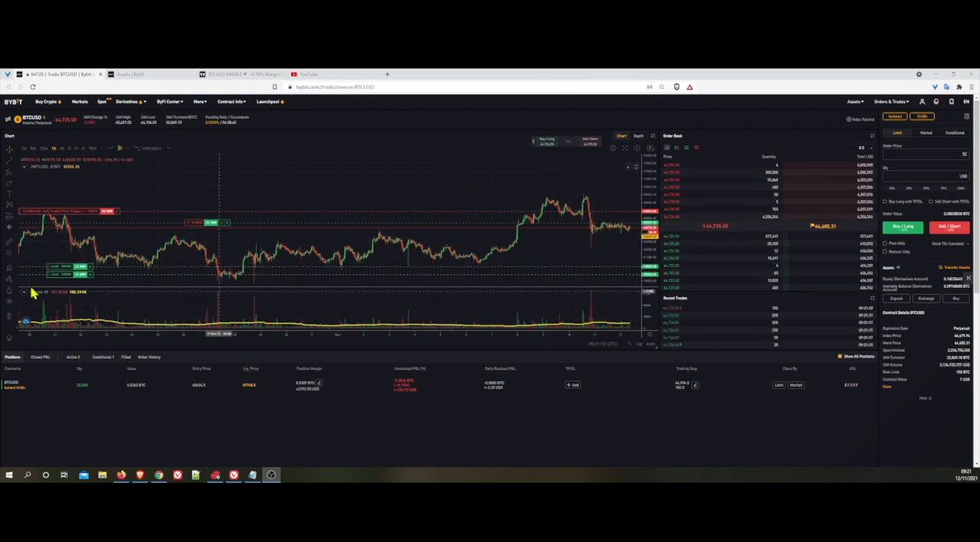
mouse_move(635, 217)
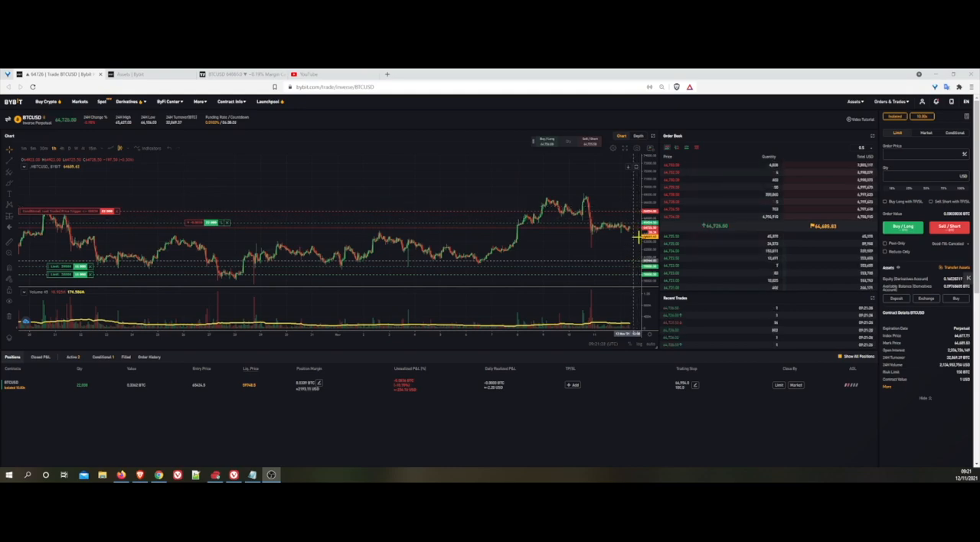
mouse_move(637, 186)
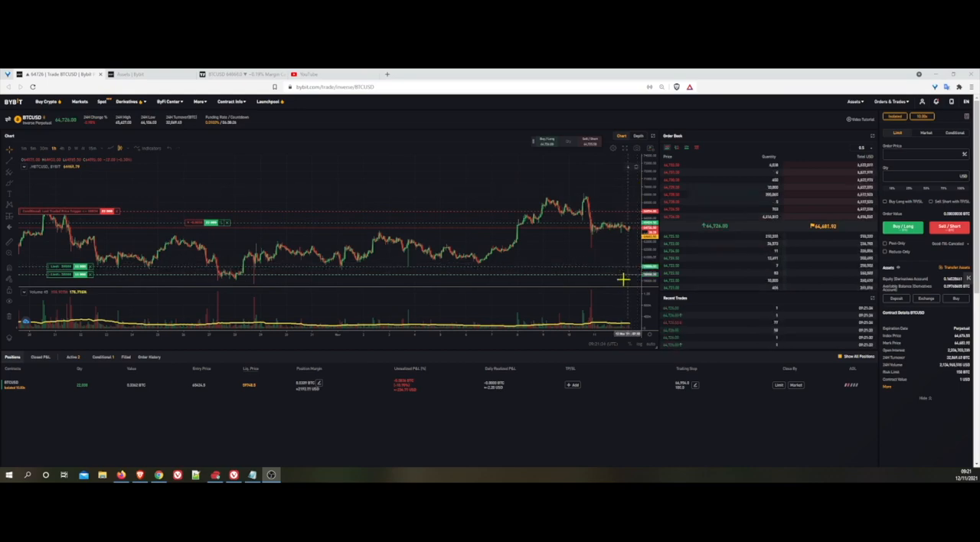
mouse_move(599, 248)
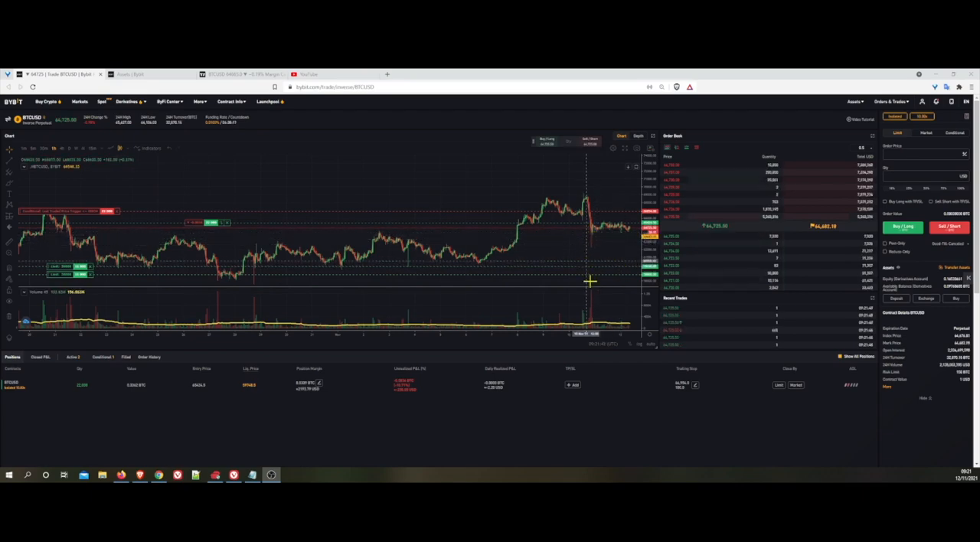
mouse_move(254, 270)
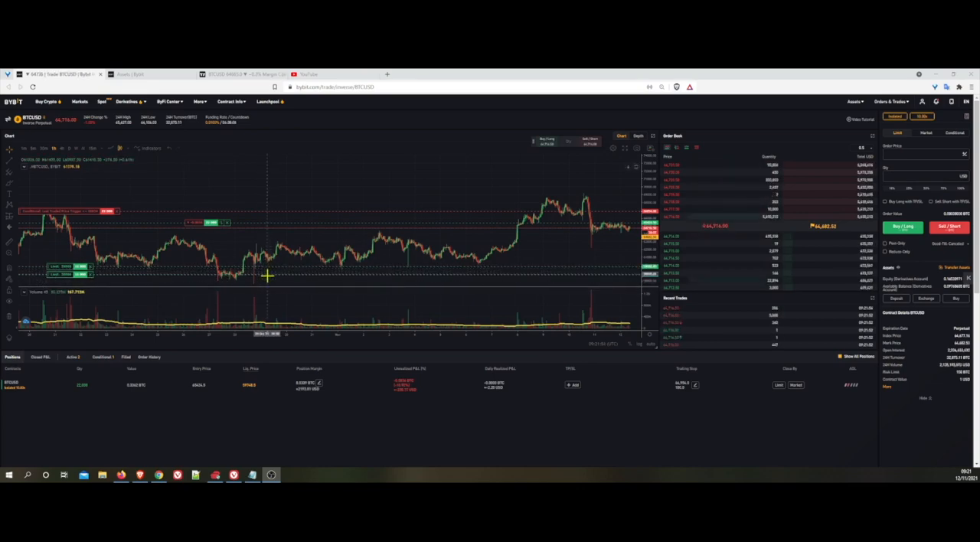
mouse_move(594, 274)
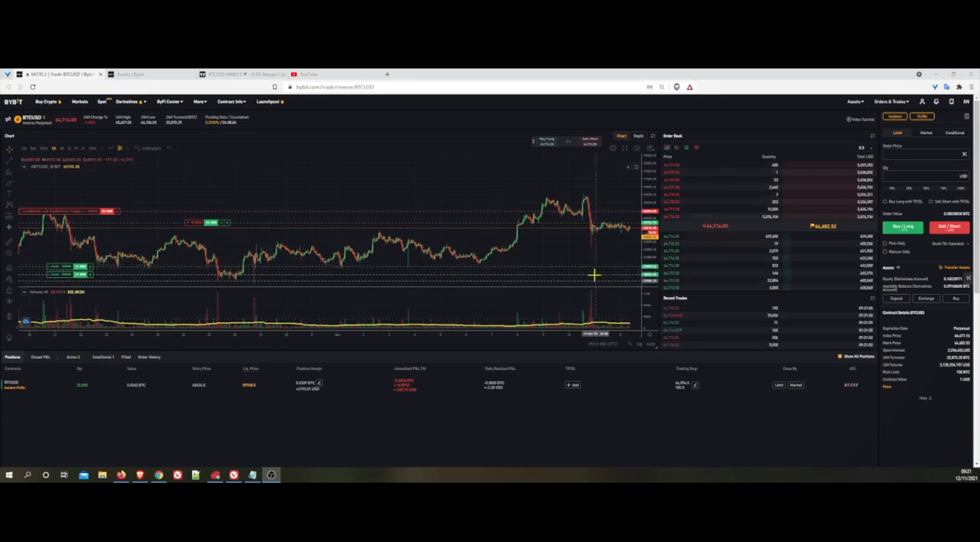